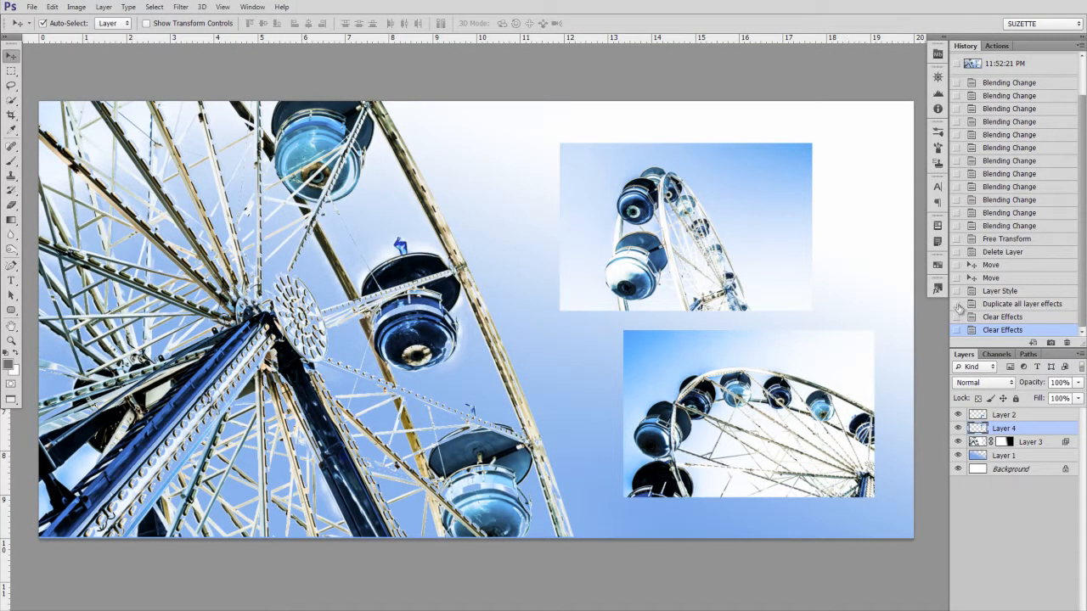
mouse_move(594, 166)
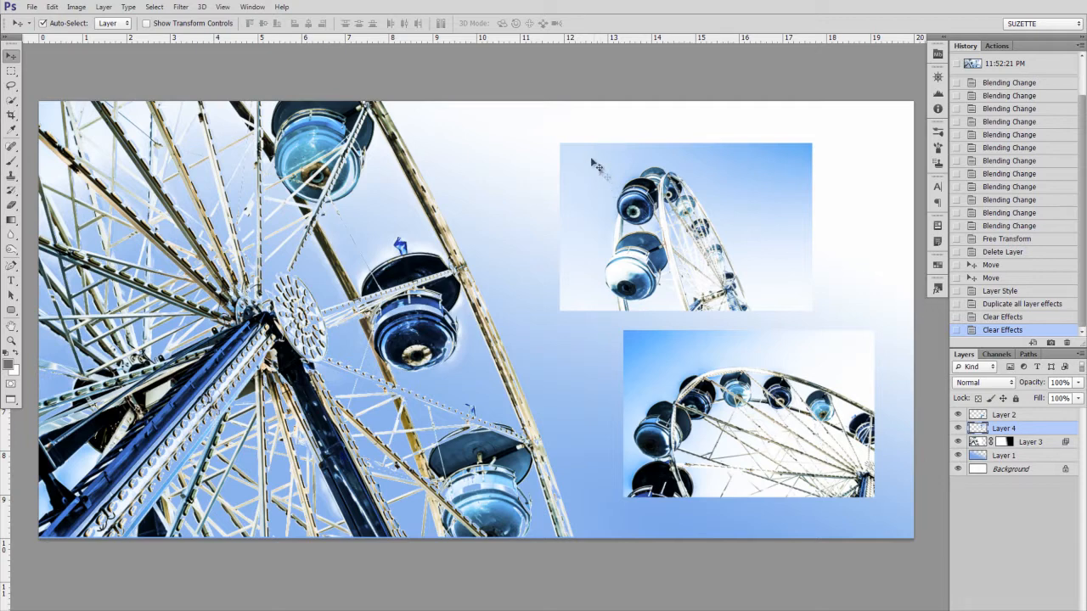
mouse_move(705, 267)
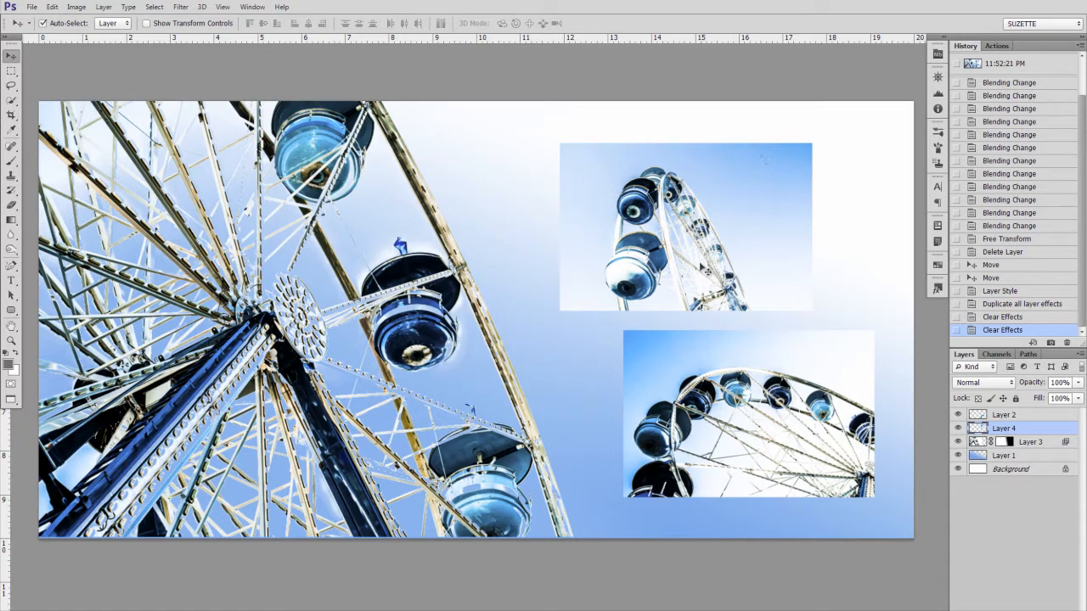
mouse_move(743, 373)
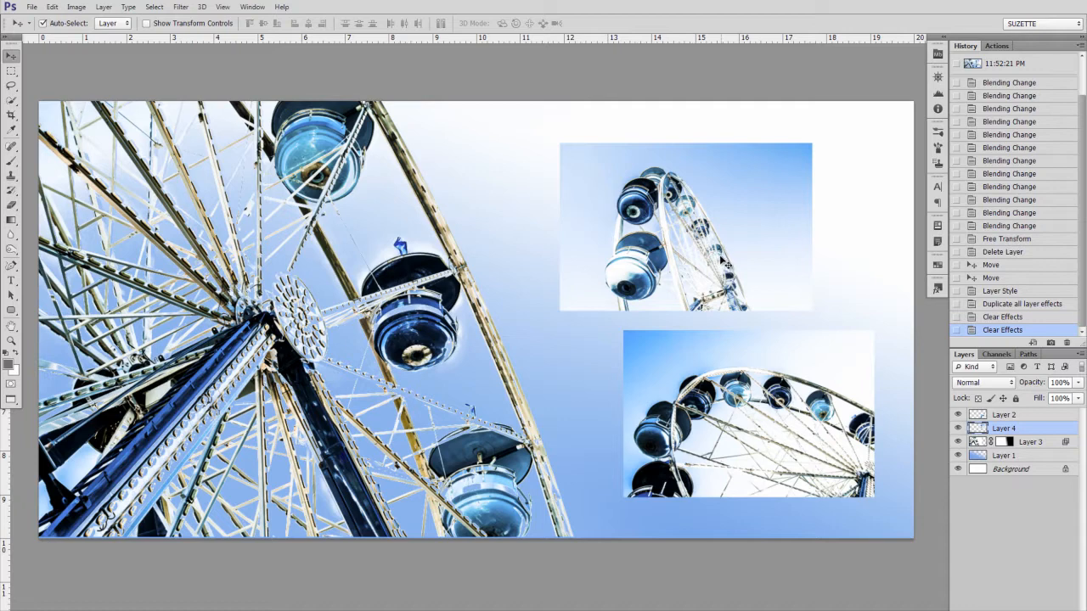
mouse_move(569, 321)
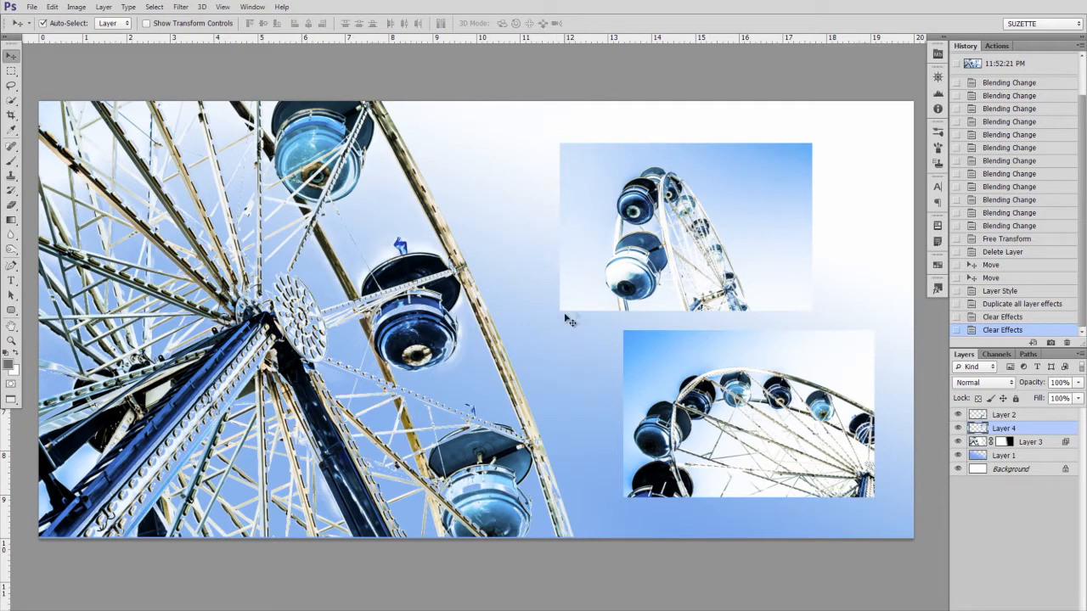
mouse_move(805, 182)
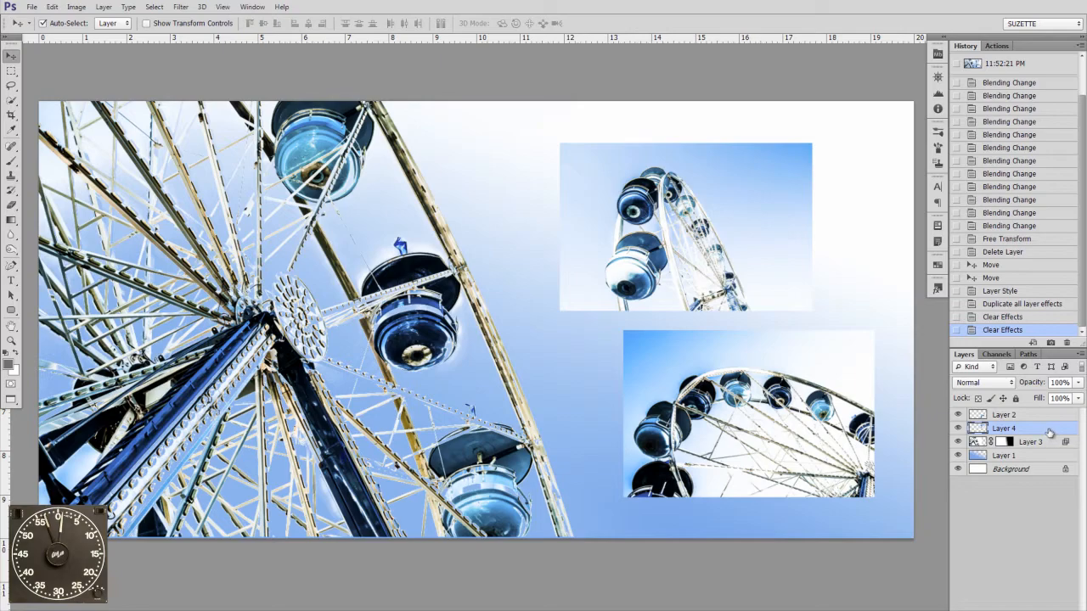
- Enable a Stroke effect in Layer 4's Layer Style for the top small photo
double_click(1004, 428)
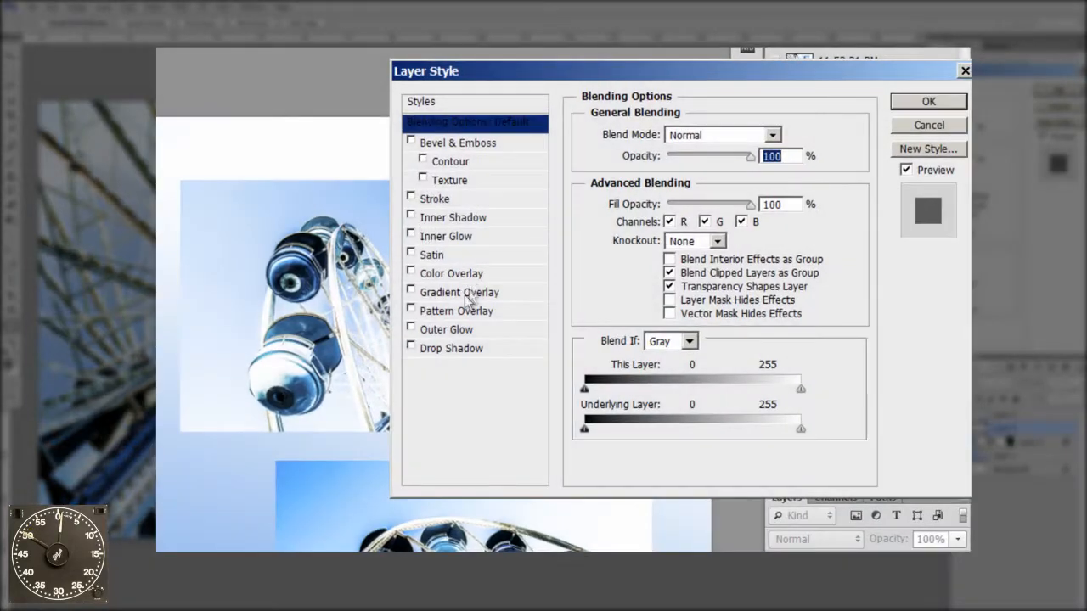
left_click(411, 197)
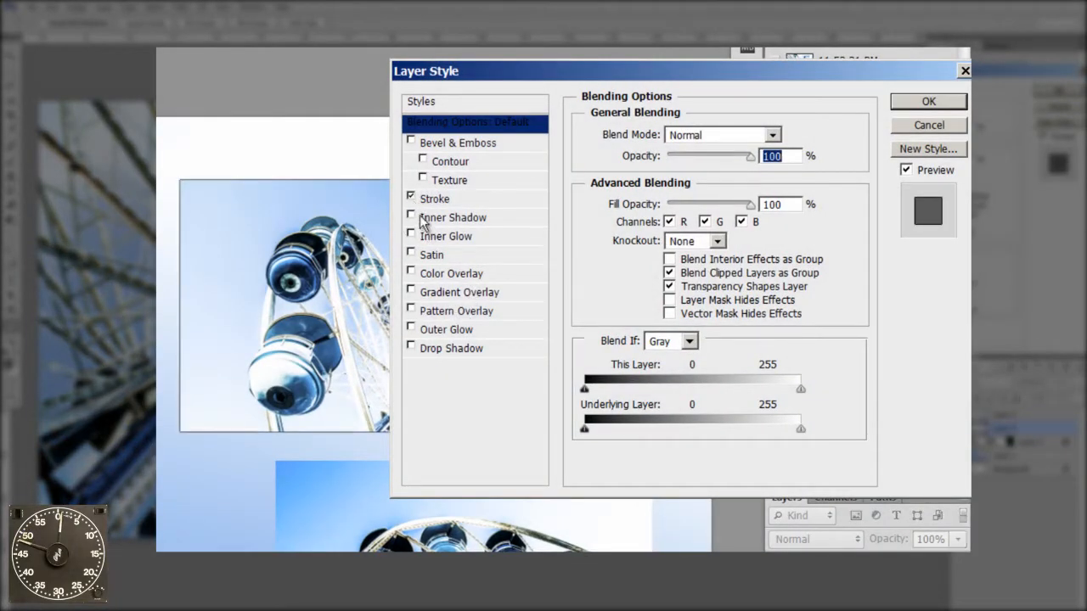
mouse_move(160, 449)
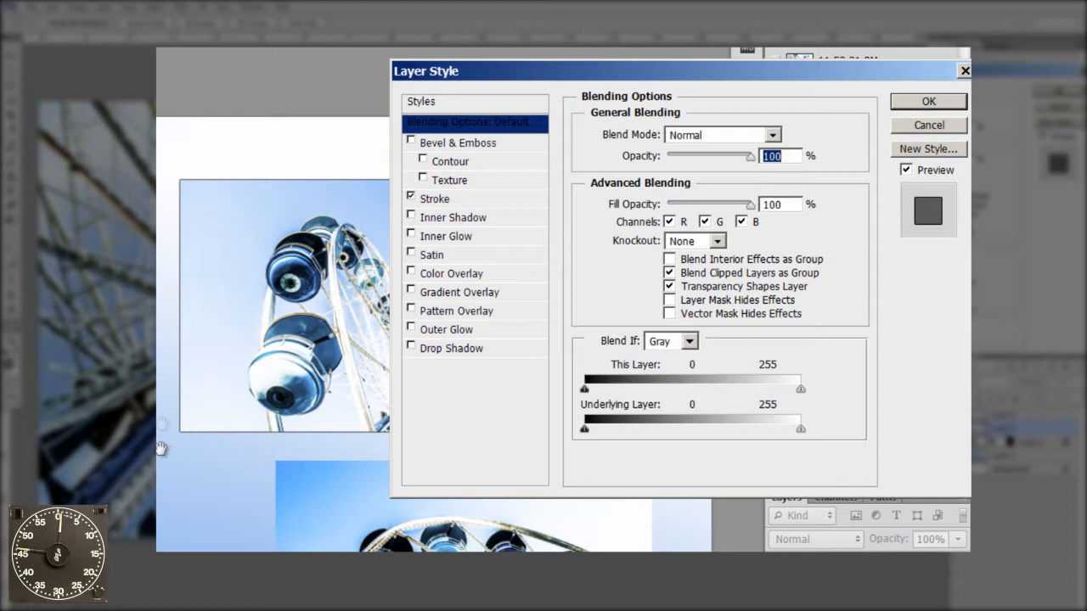
mouse_move(542, 82)
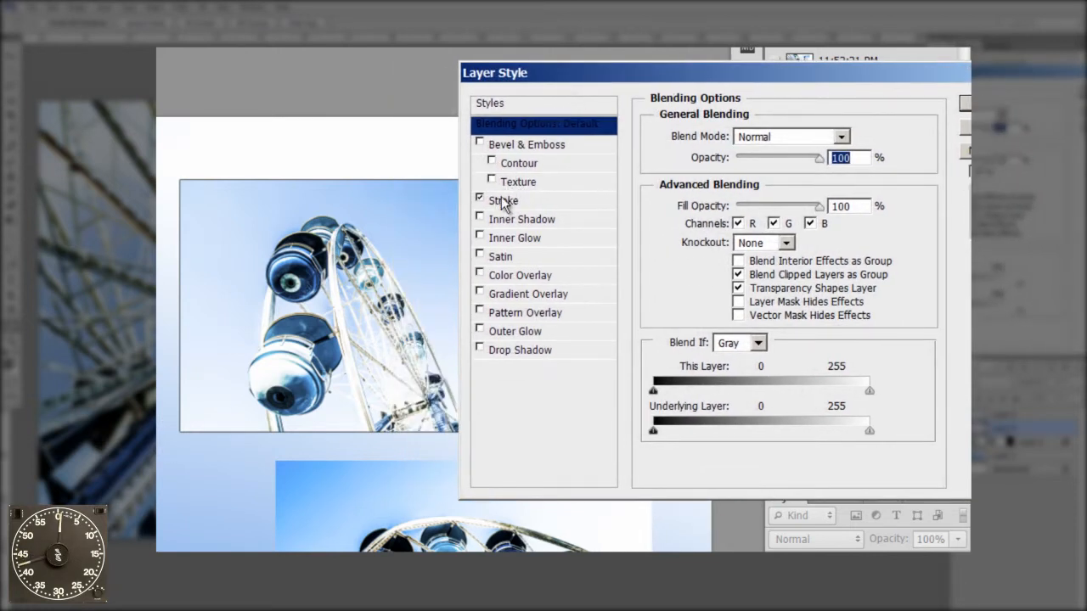
- Make the top photo's stroke a 40 px deep blue border
left_click(502, 200)
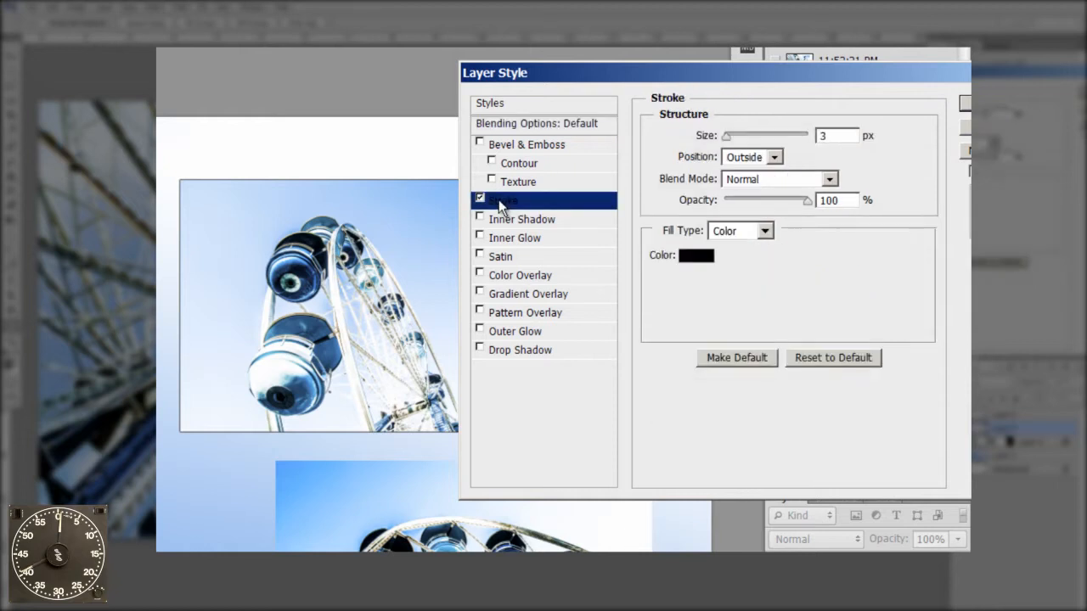
mouse_move(727, 153)
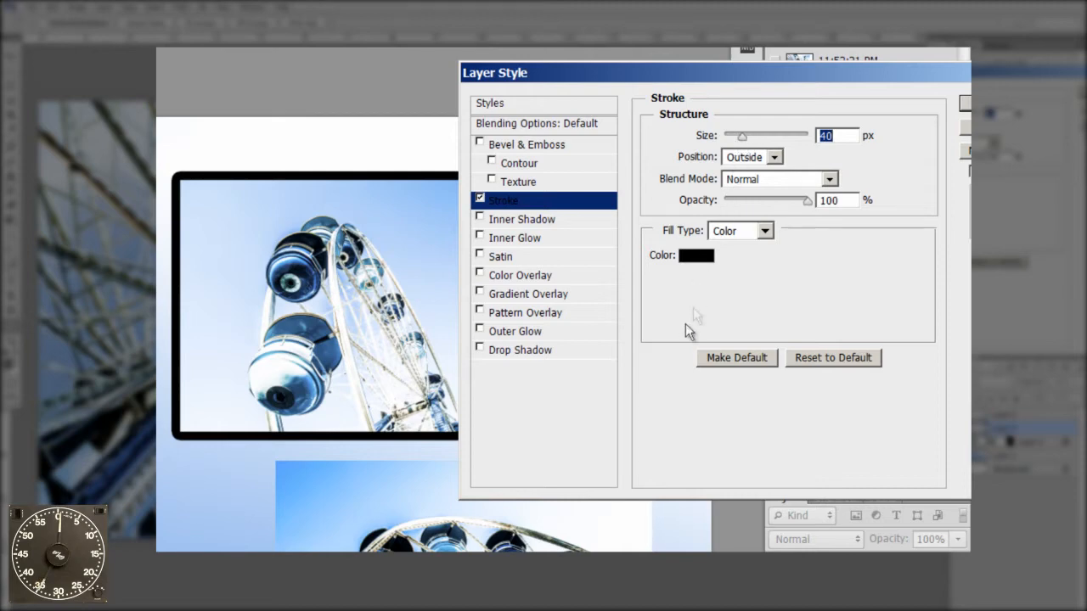
left_click(696, 255)
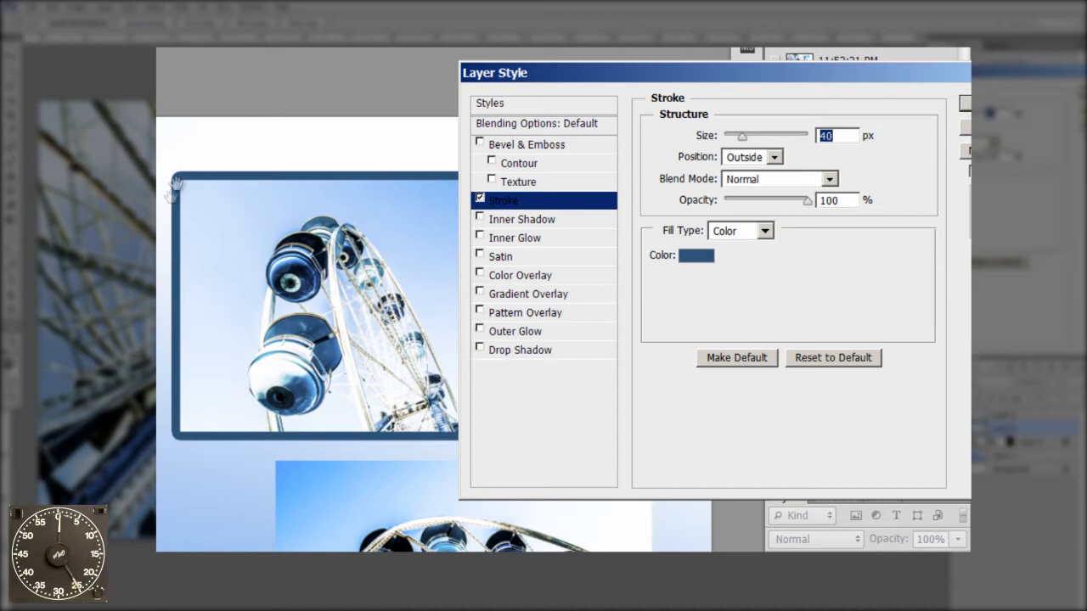
mouse_move(187, 224)
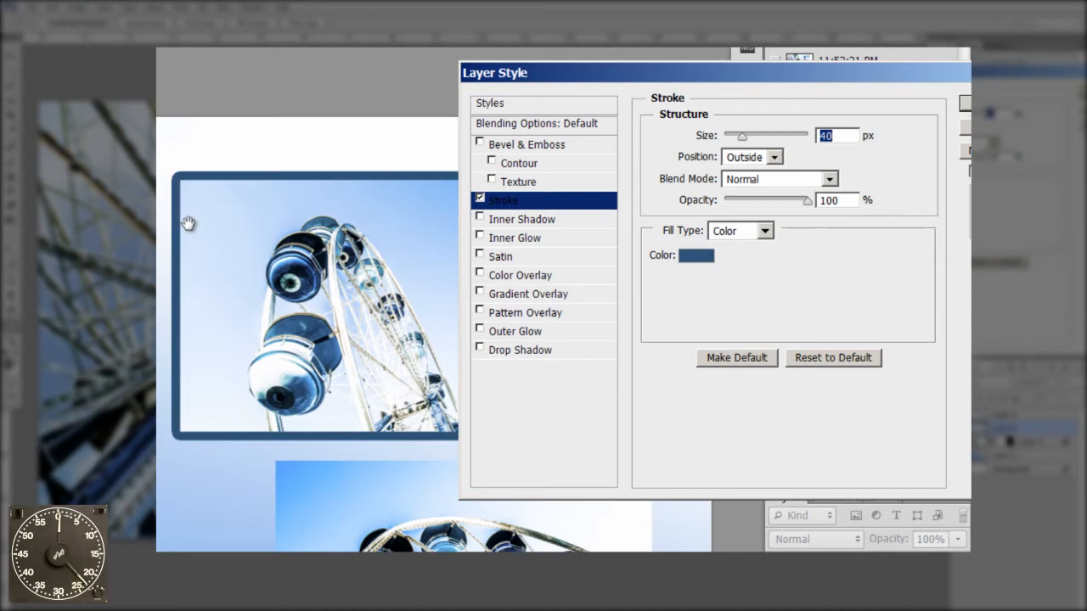
mouse_move(756, 166)
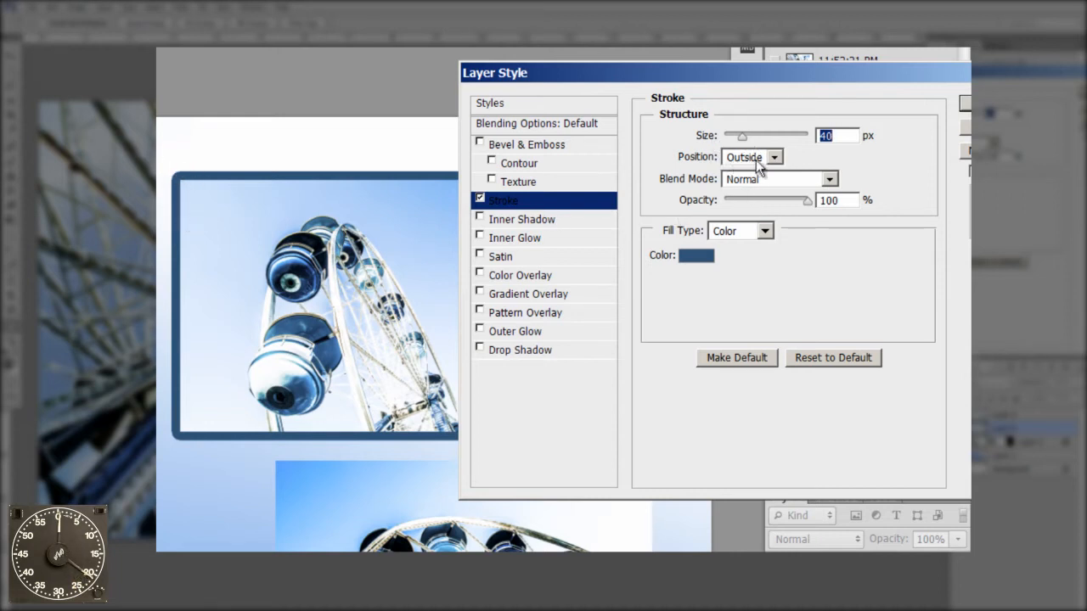
left_click(752, 156)
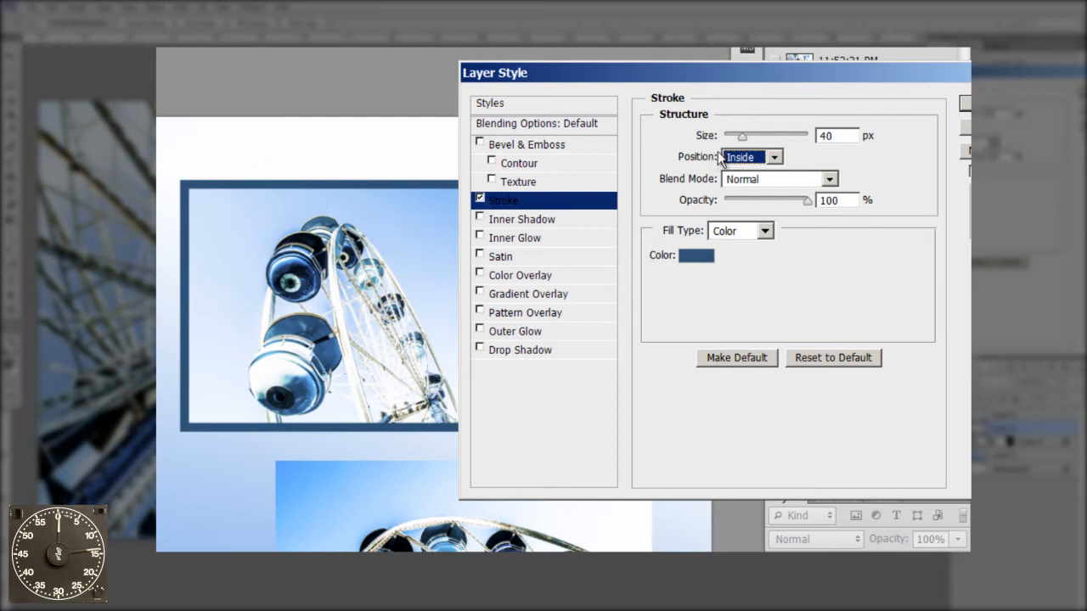
- Thin the inside deep blue stroke to 21 px and apply the layer style
left_click_drag(742, 136, 737, 136)
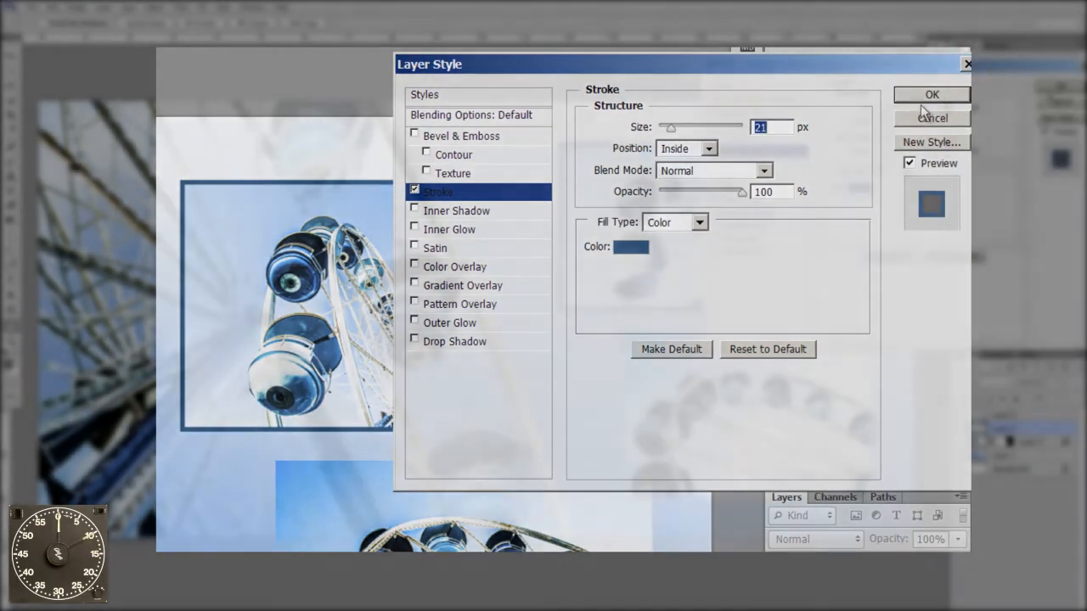
left_click(931, 94)
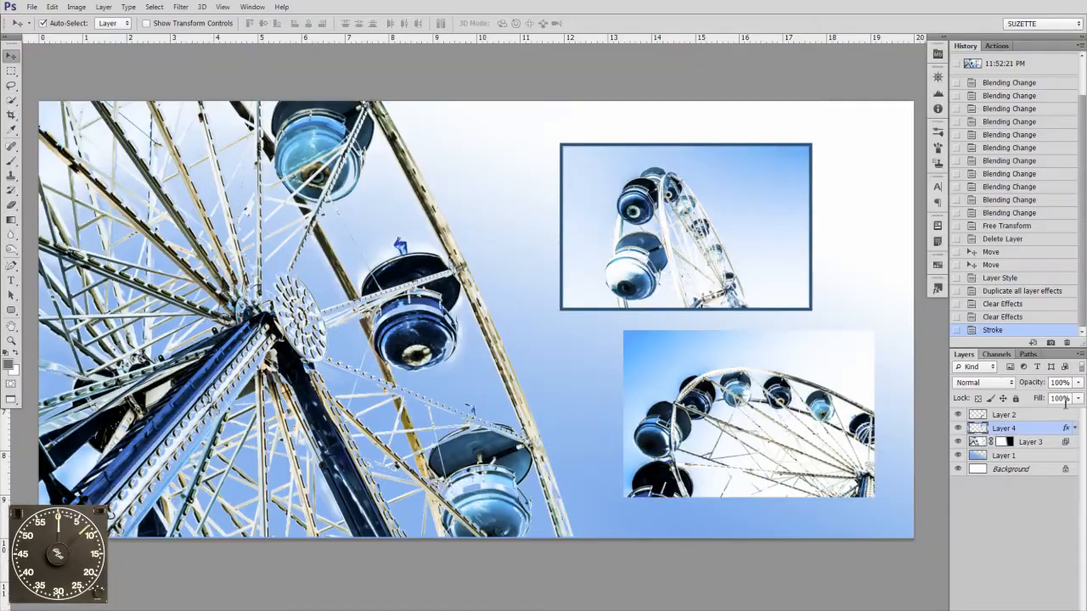